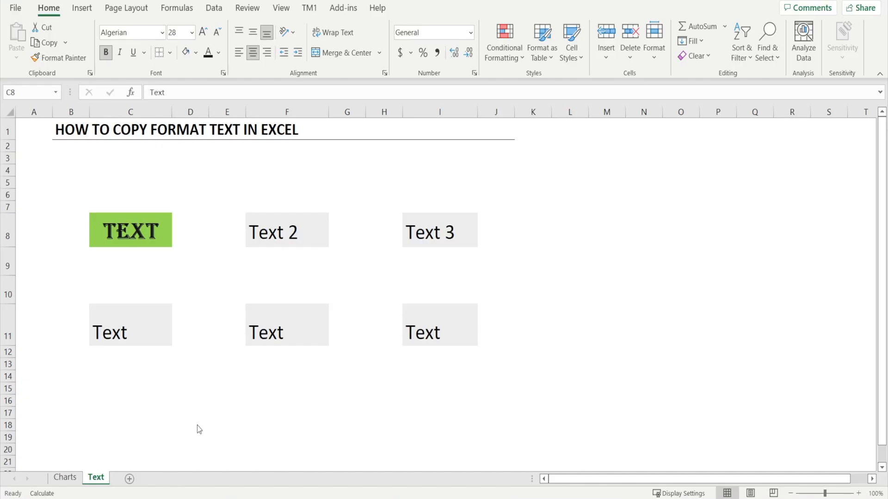
mouse_move(191, 351)
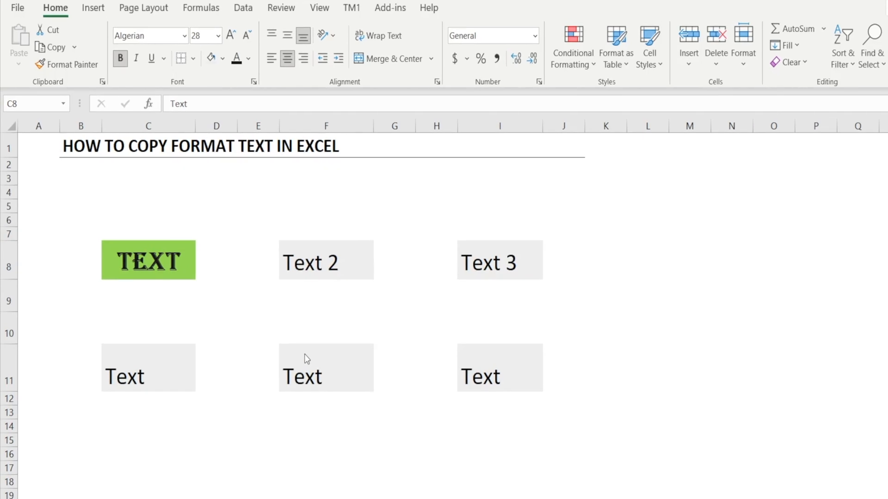
mouse_move(141, 271)
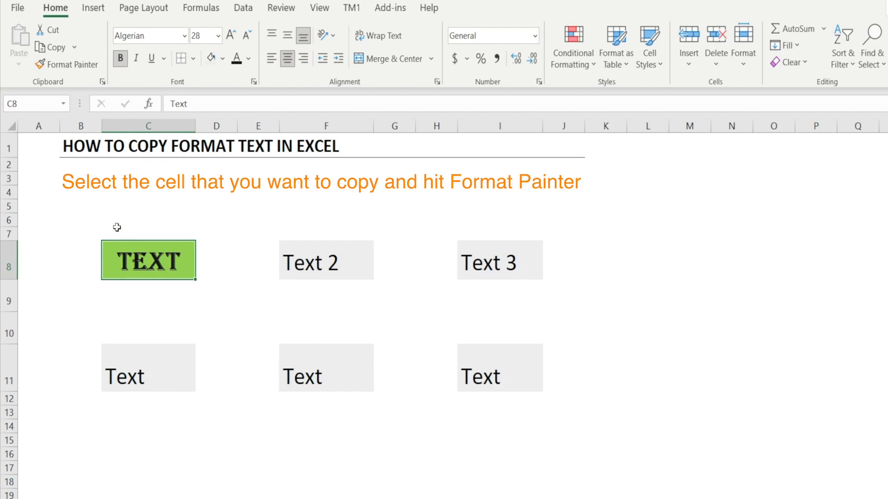
mouse_move(168, 286)
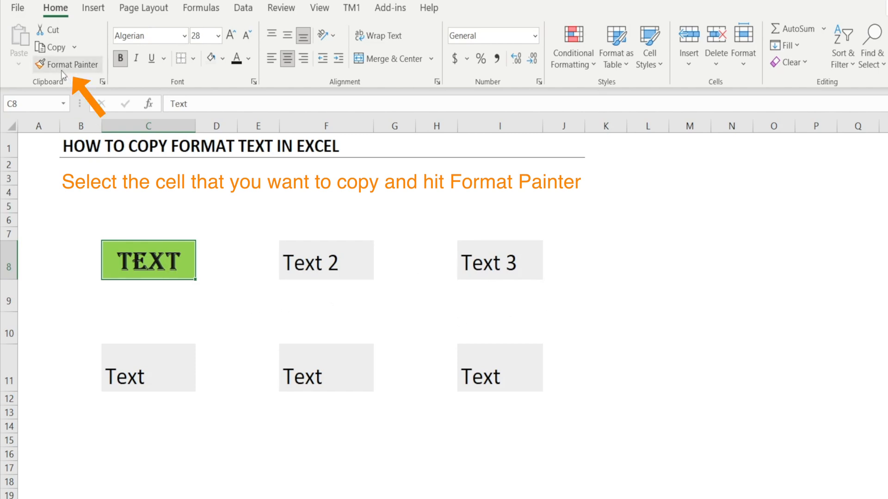
Step: Format-paint the green bold TEXT style onto Text 2, Text 3 and the first lower Text cell
left_click(67, 63)
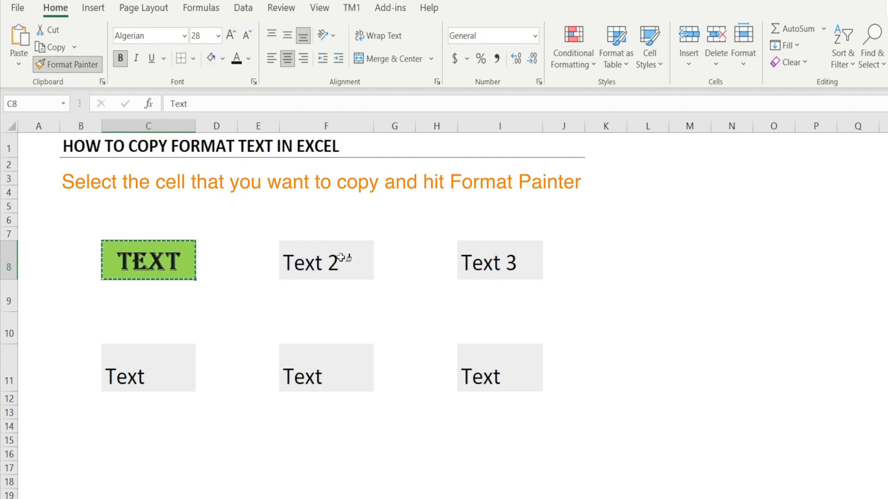
left_click(326, 260)
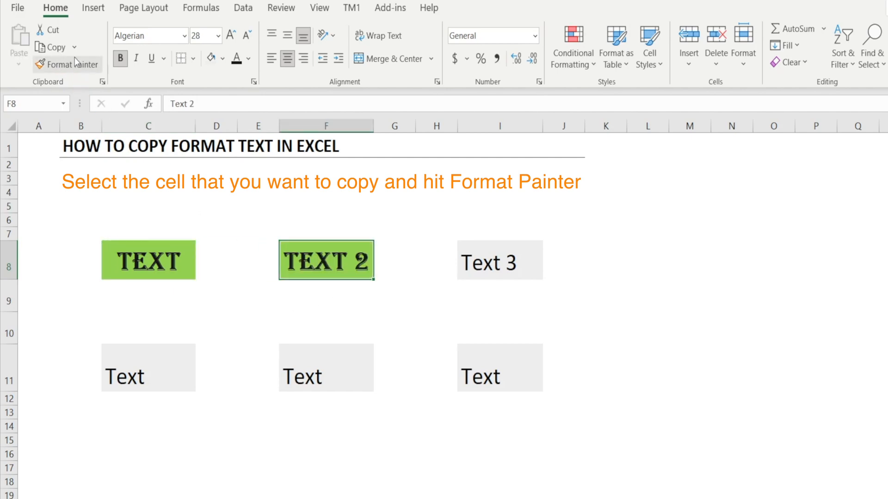
left_click(499, 260)
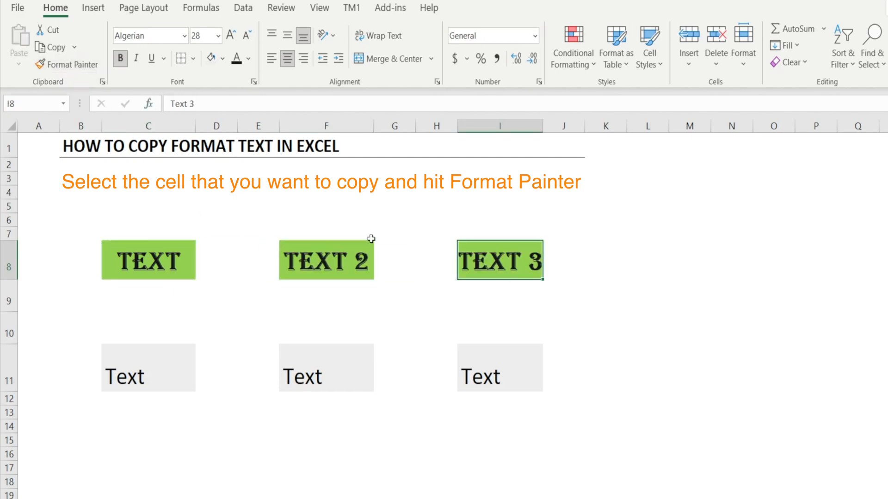
left_click(148, 367)
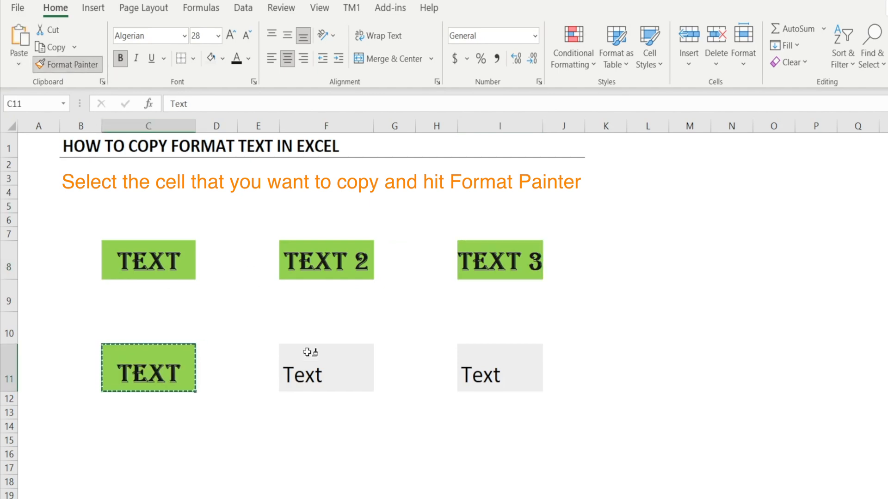
left_click(499, 367)
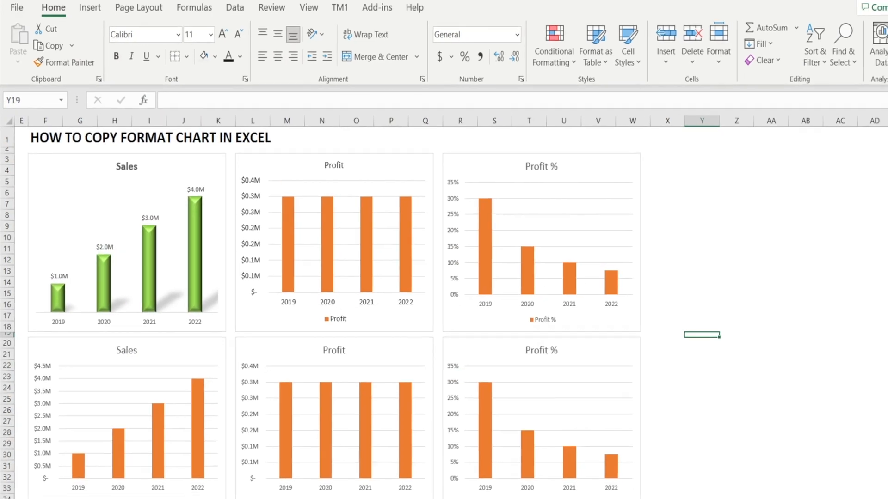
mouse_move(556, 422)
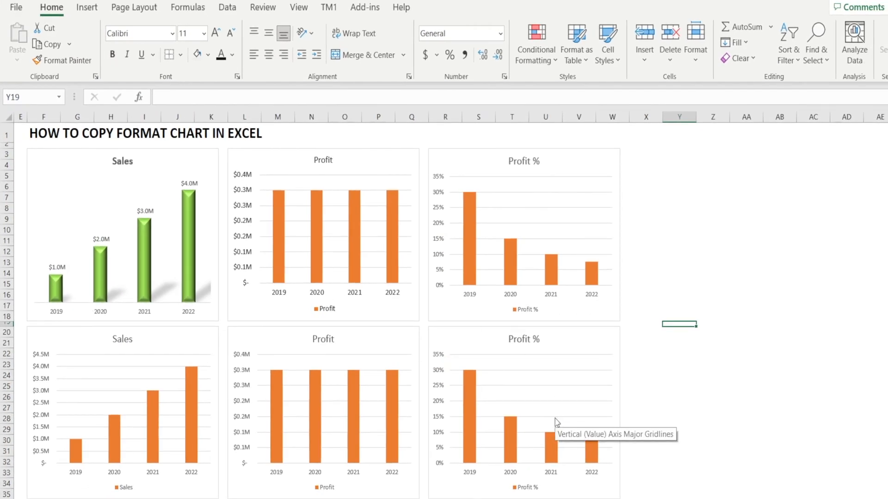
mouse_move(491, 383)
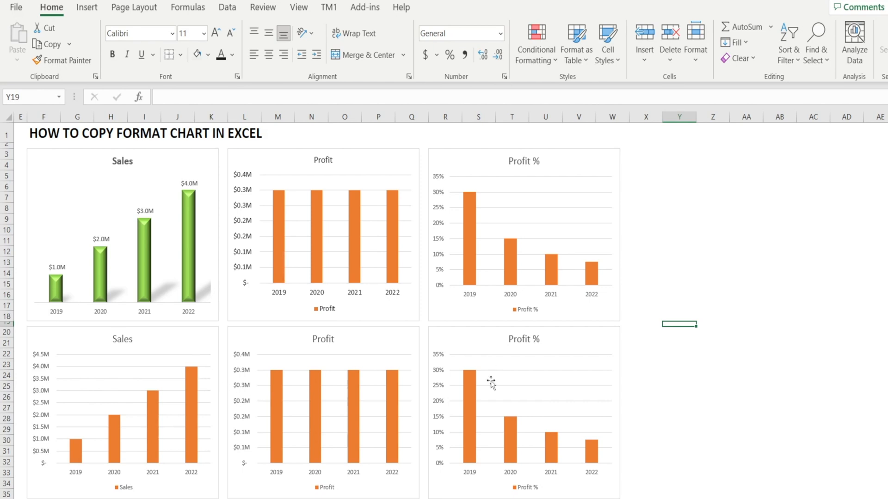
mouse_move(459, 362)
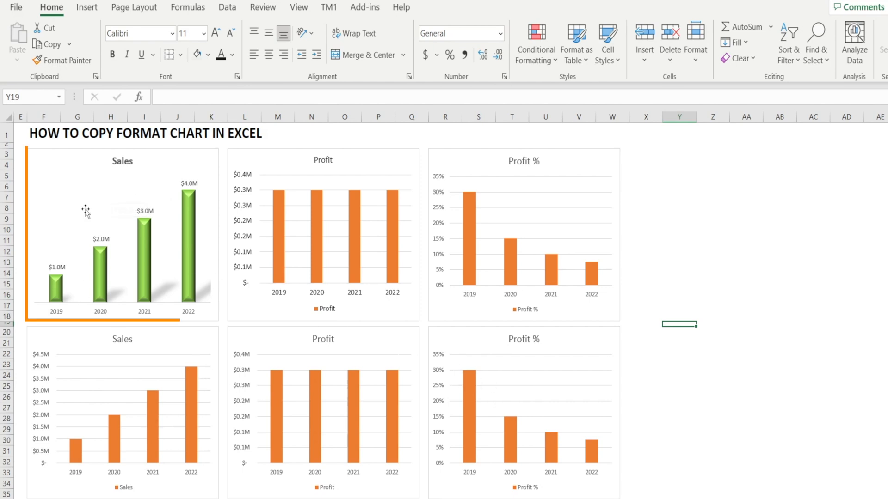
mouse_move(89, 221)
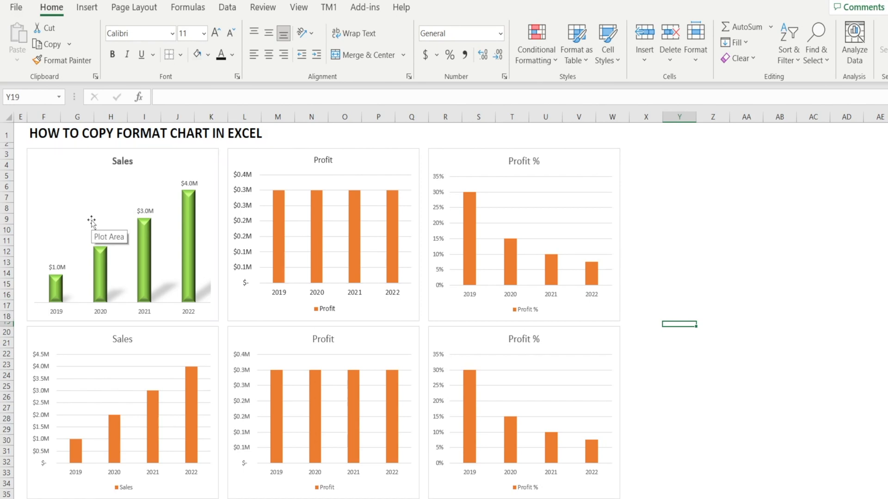
mouse_move(589, 453)
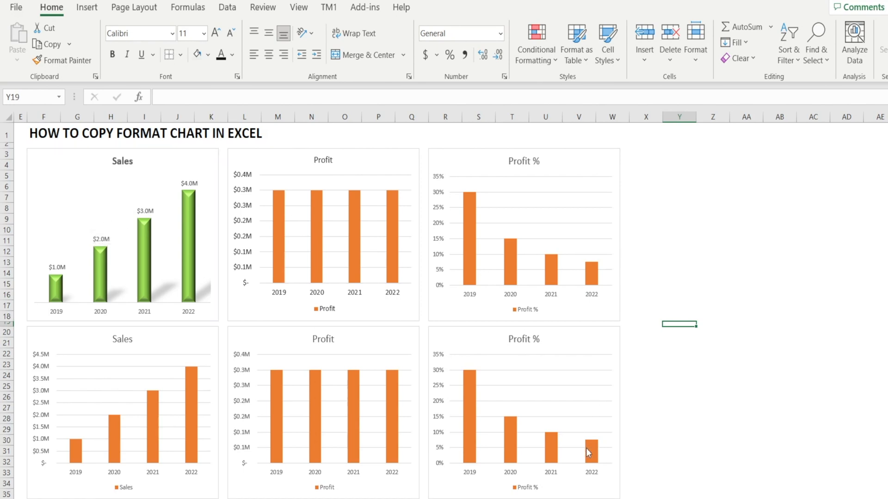
mouse_move(47, 173)
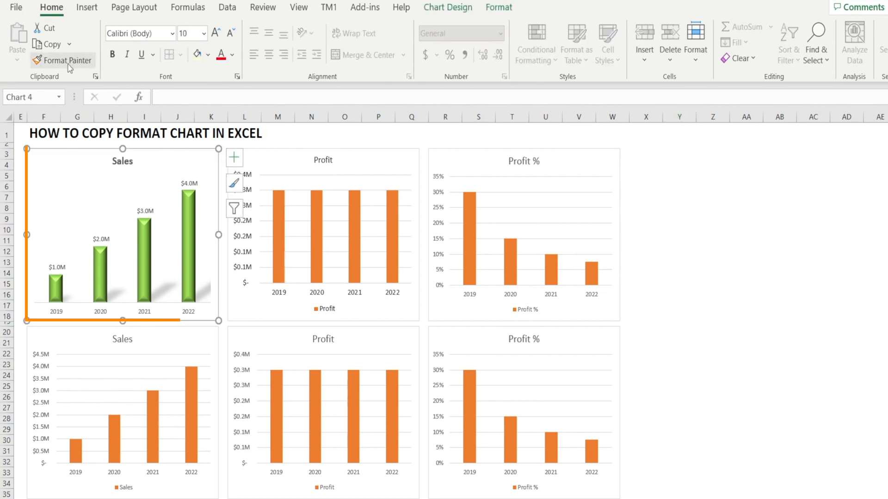
left_click(62, 61)
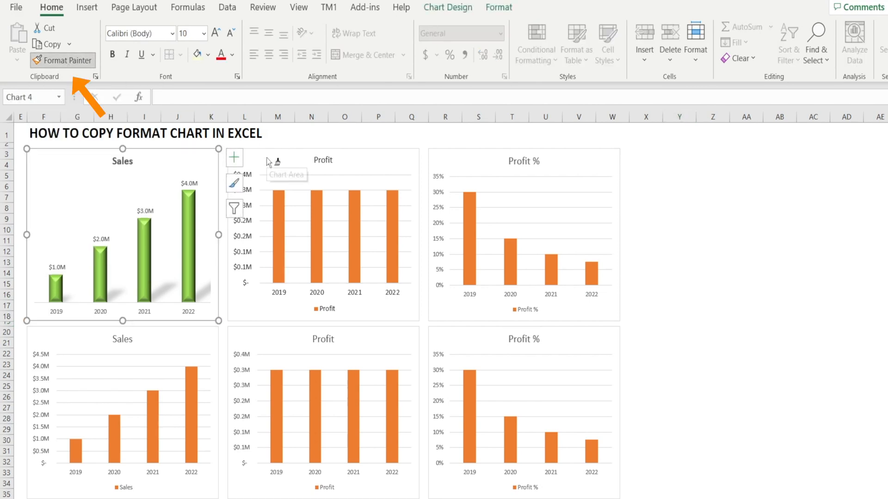
left_click(323, 237)
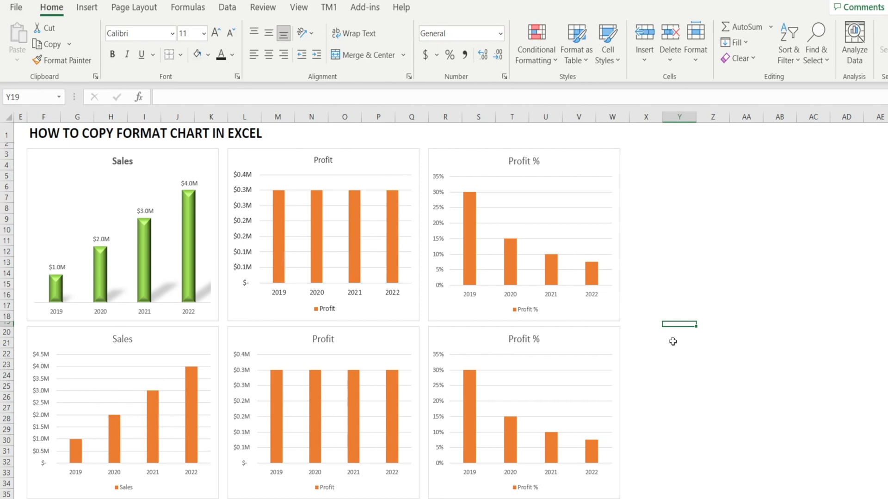
mouse_move(92, 204)
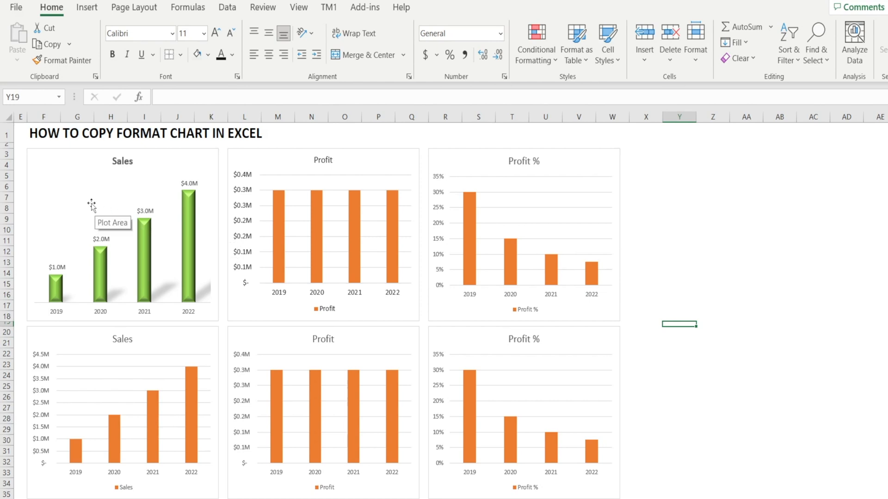
mouse_move(306, 342)
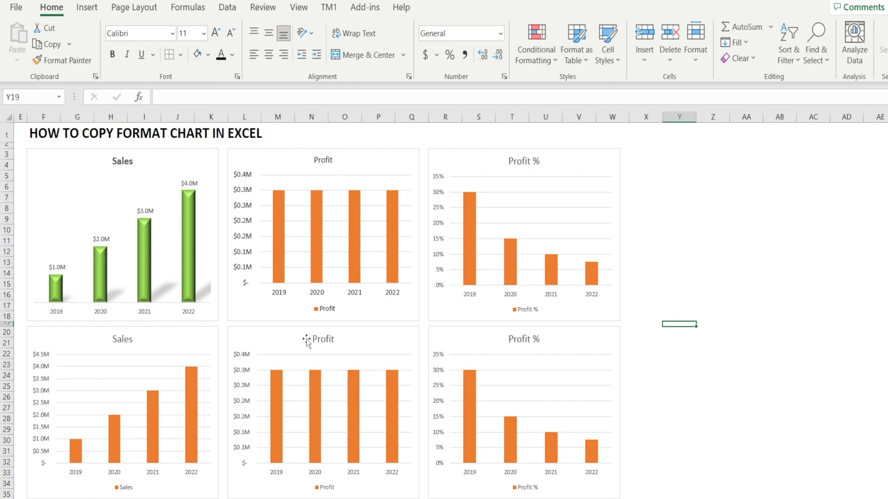
mouse_move(364, 311)
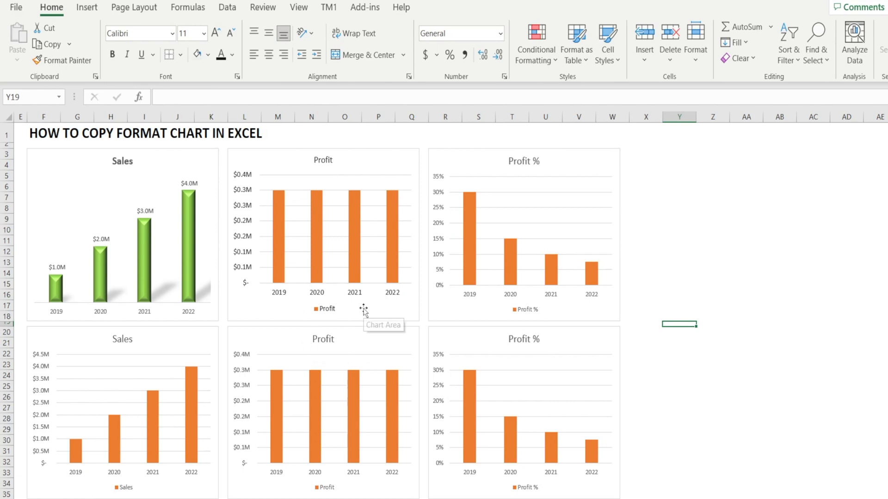
Step: Copy the green Sales chart and Paste Special its Formats onto the top Profit chart
left_click(122, 232)
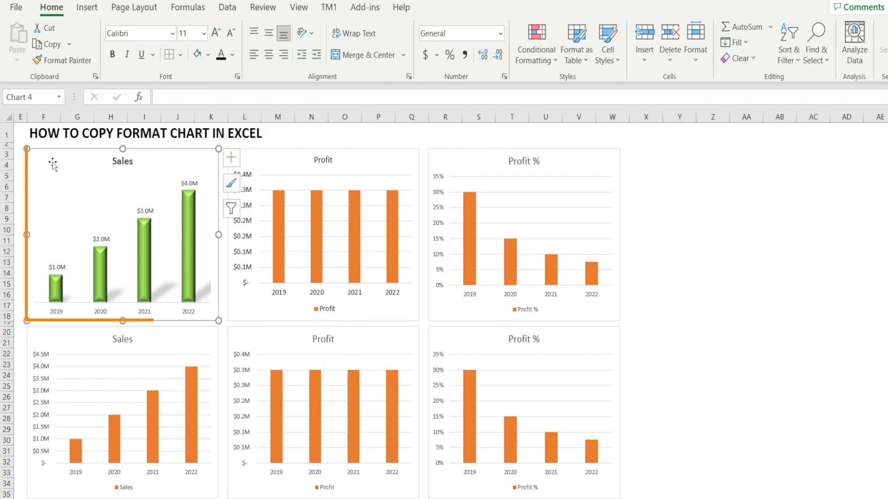
key("ctrl+c")
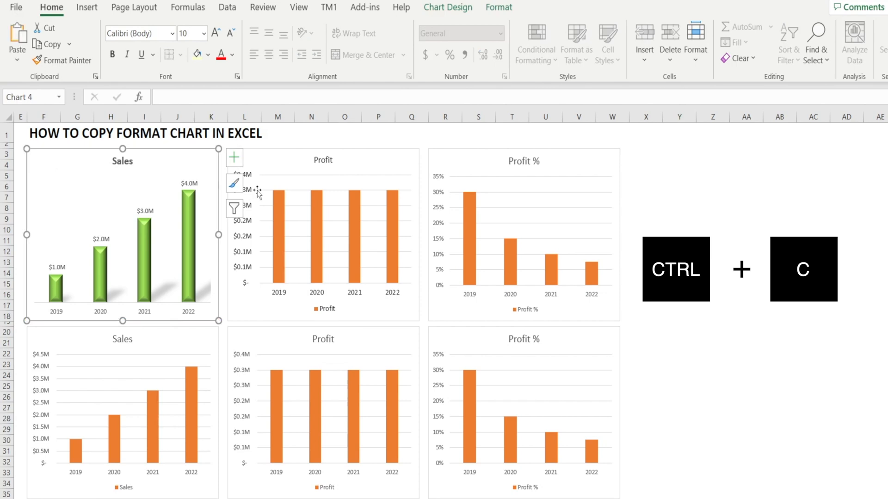
left_click(323, 232)
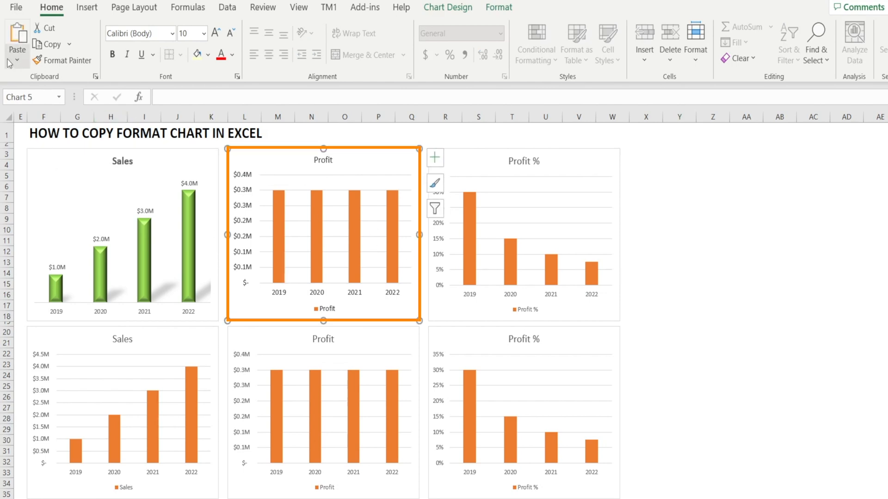
left_click(16, 43)
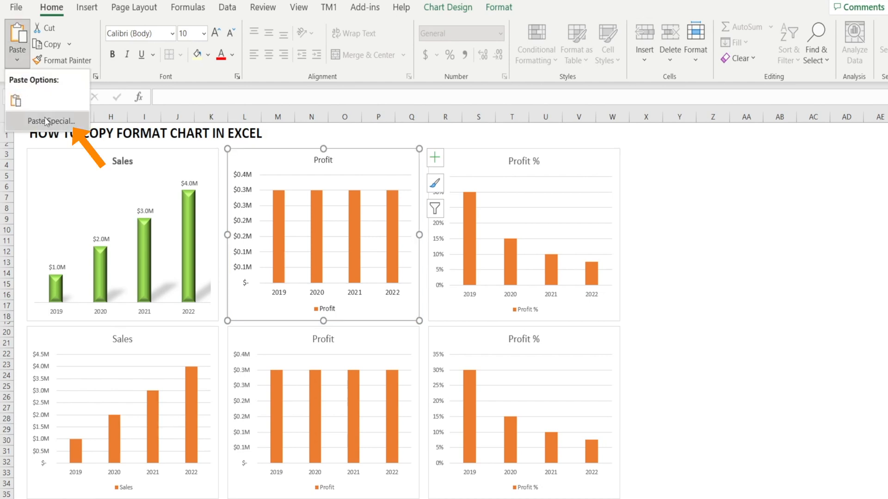
left_click(50, 121)
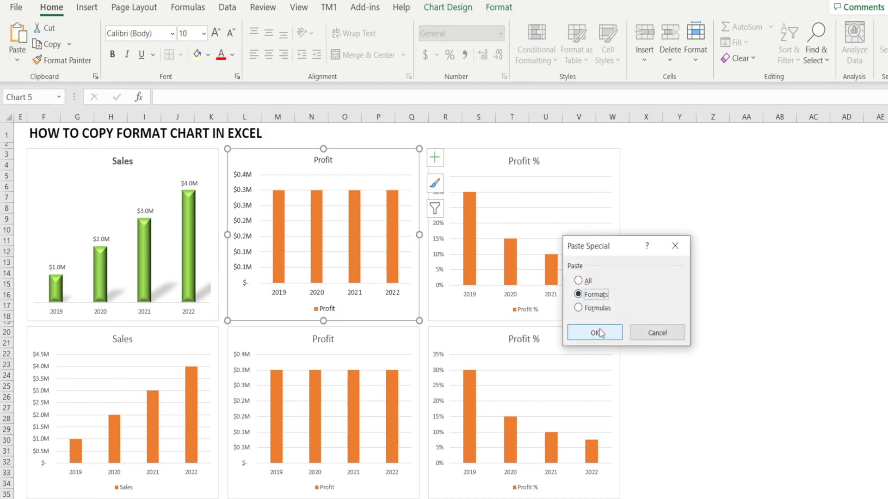
left_click(594, 332)
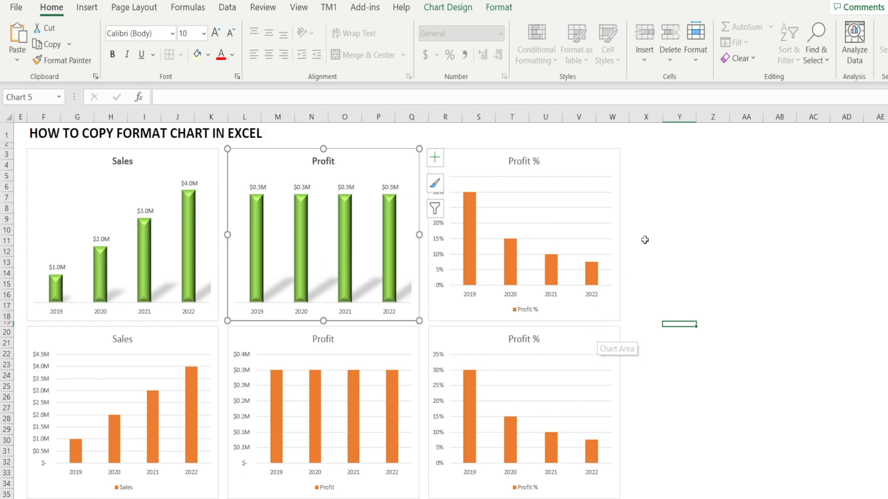
left_click(679, 228)
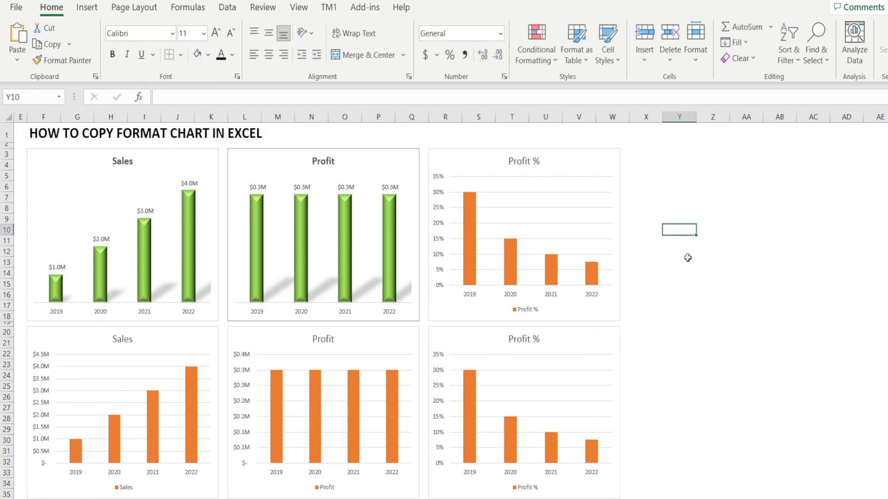
Step: Repeat the format paste with F4 on the Profit % chart and the next chart
left_click(524, 232)
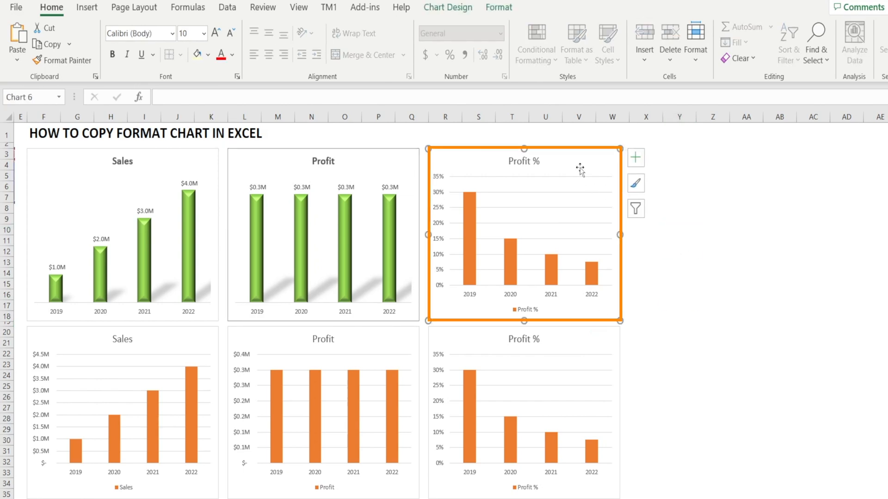
key("F4")
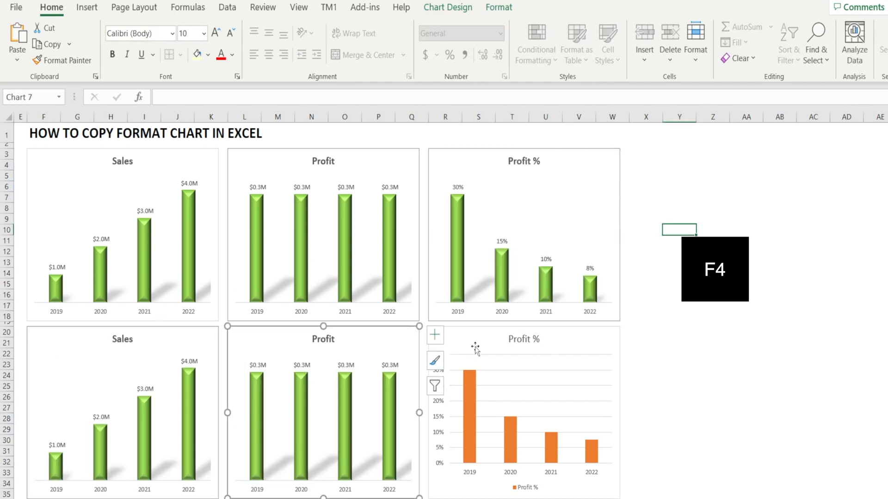
key("F4")
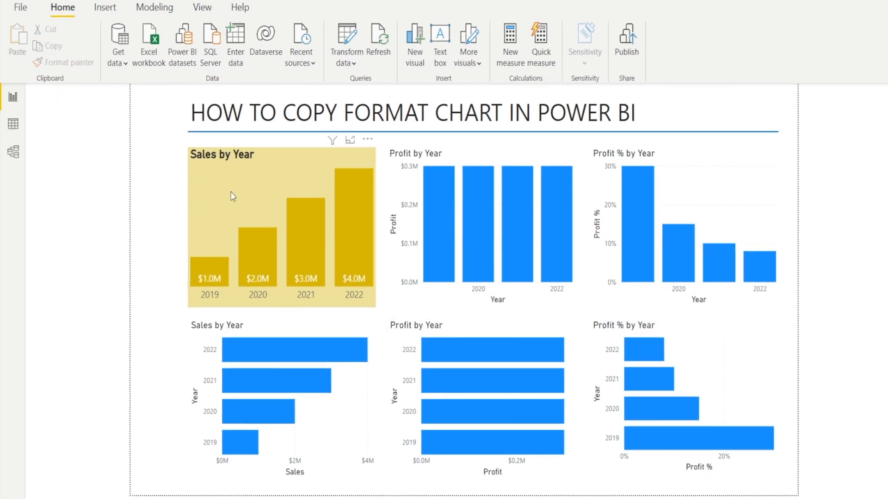
mouse_move(197, 223)
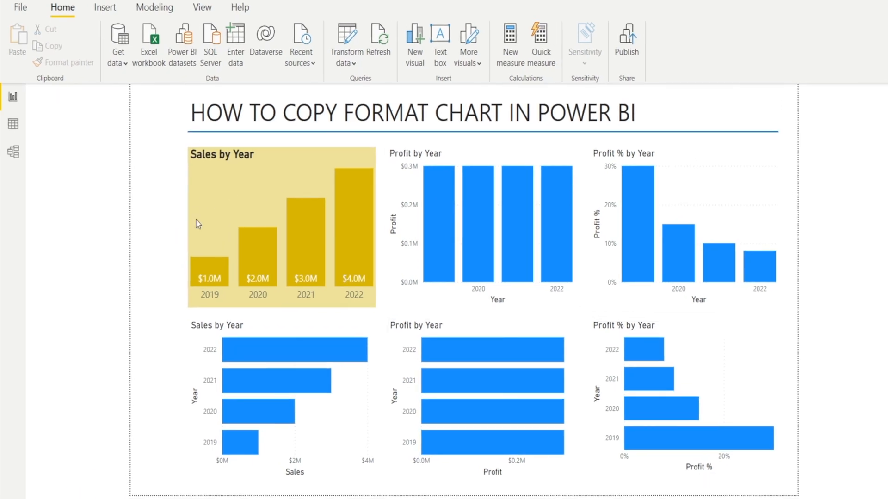
Step: Format-paint the gold Sales by Year style onto the top Profit and Profit % by Year charts
left_click(221, 216)
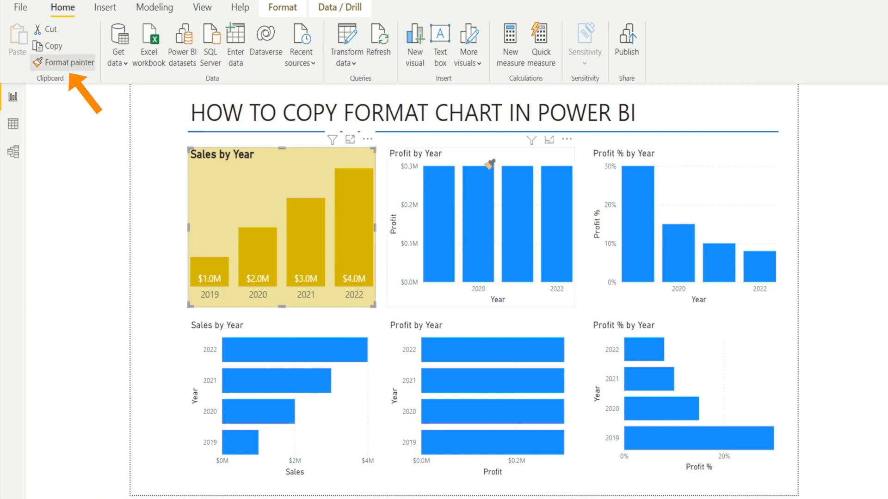
left_click(480, 221)
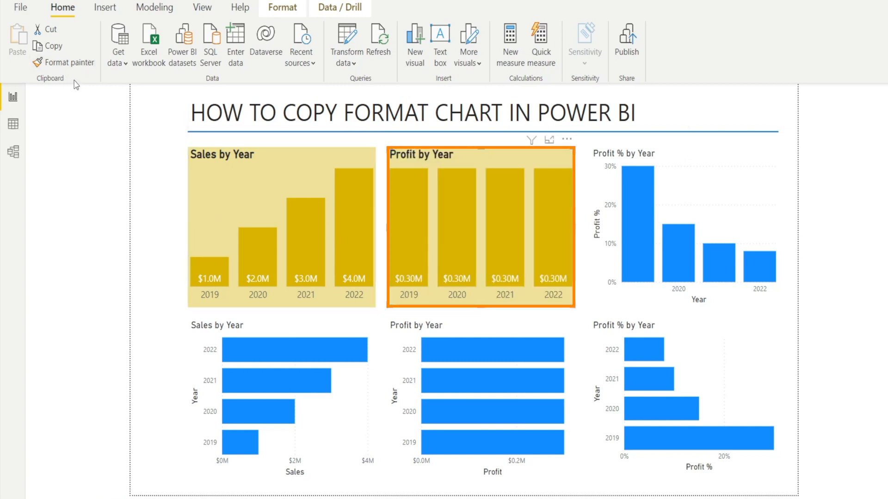
left_click(682, 226)
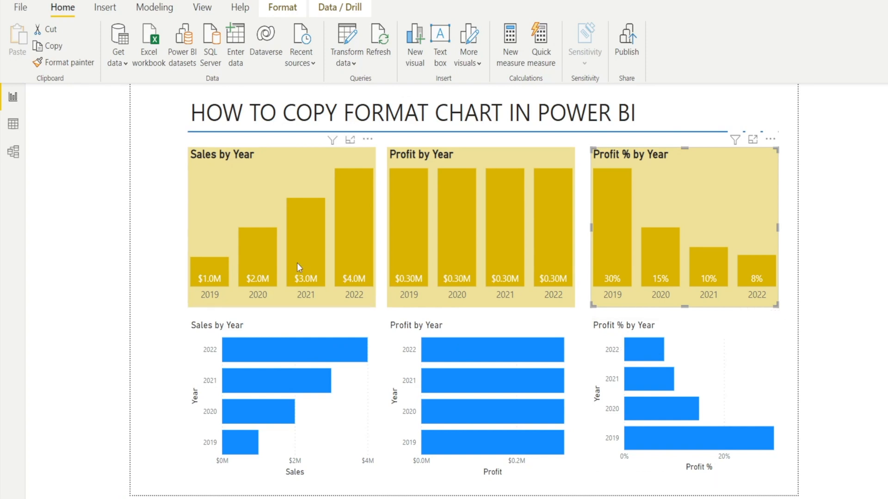
mouse_move(755, 271)
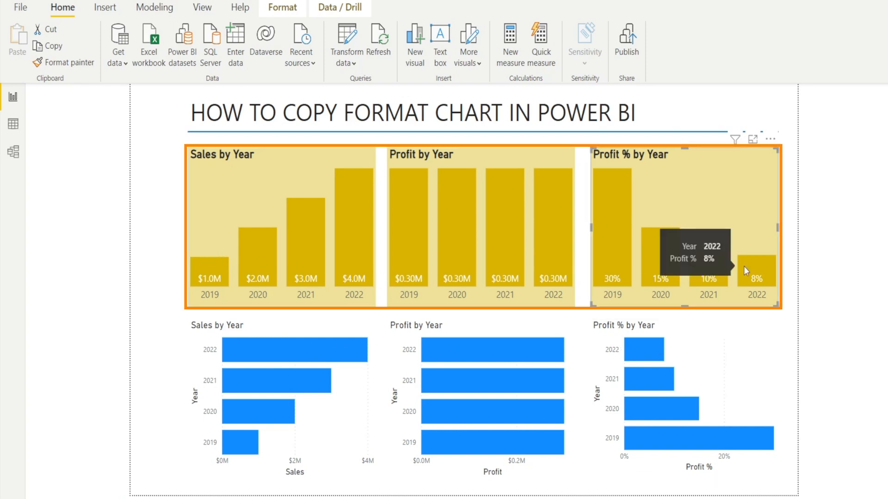
left_click(315, 256)
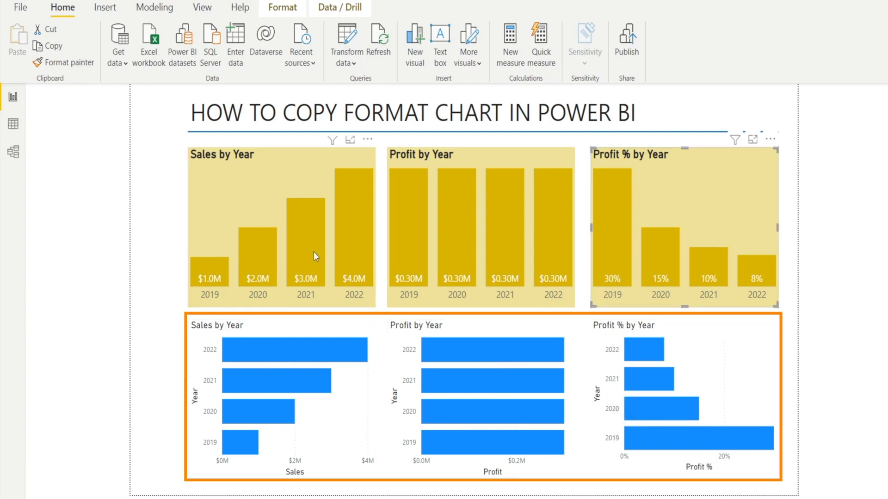
left_click(255, 187)
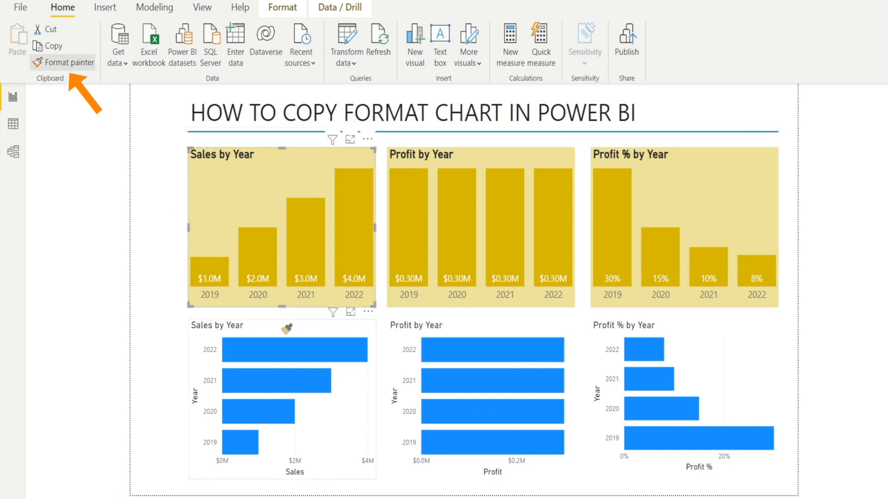
Step: Format-paint the gold style onto the bottom Sales by Year and neighbouring bar charts
left_click(281, 396)
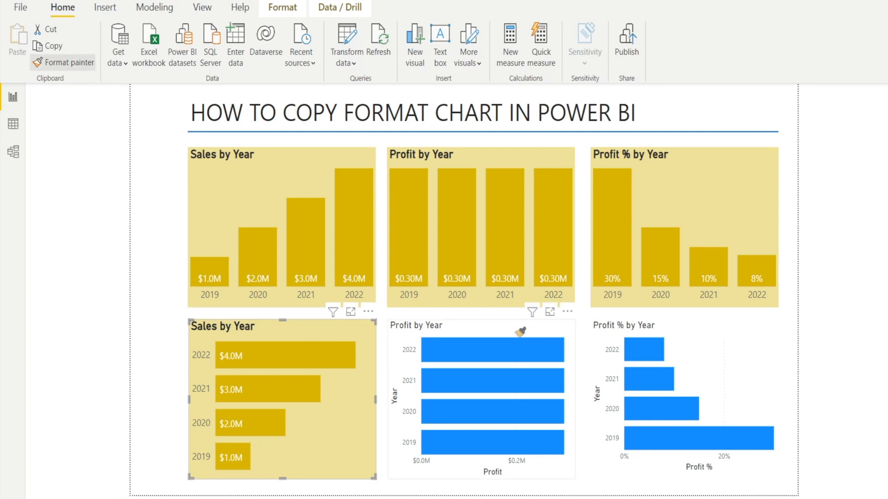
left_click(493, 397)
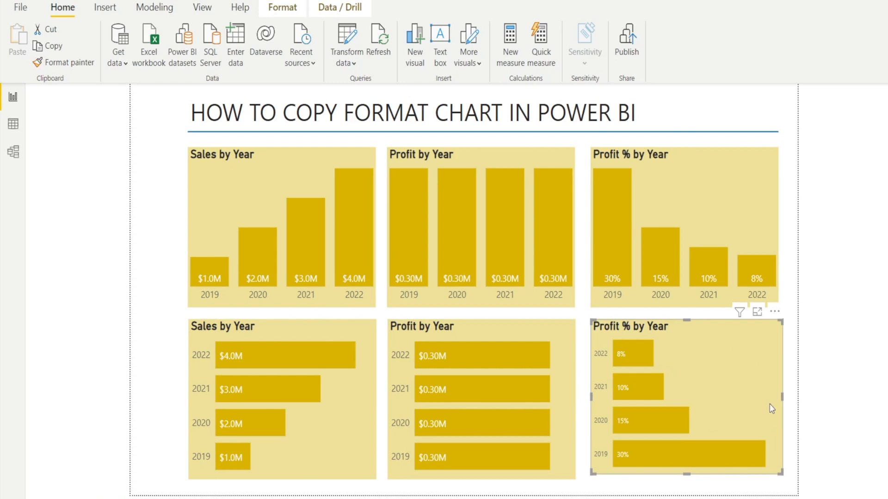
mouse_move(104, 138)
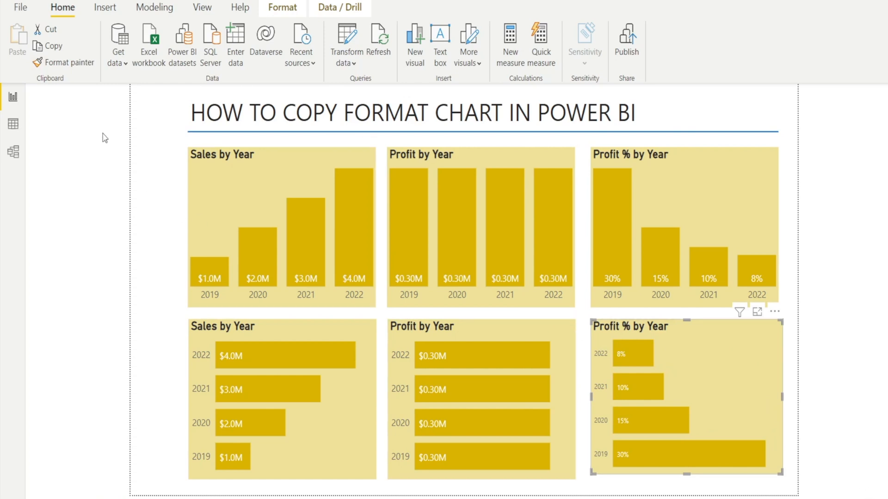
mouse_move(68, 62)
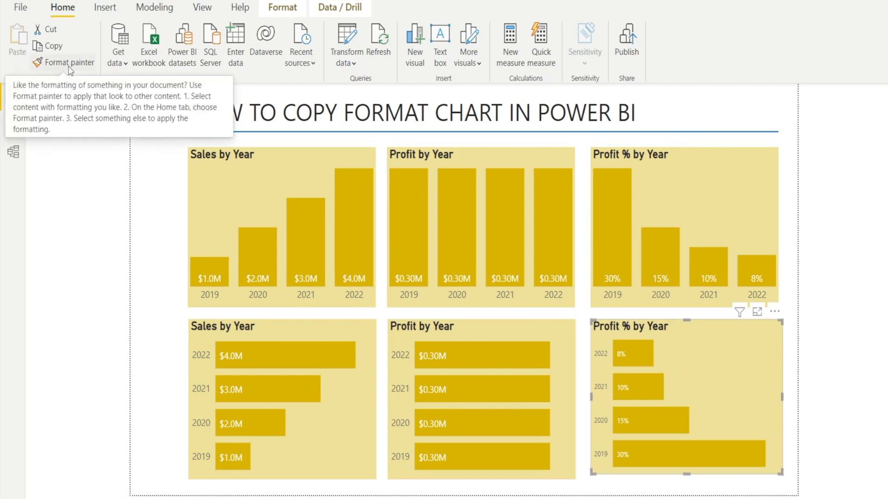